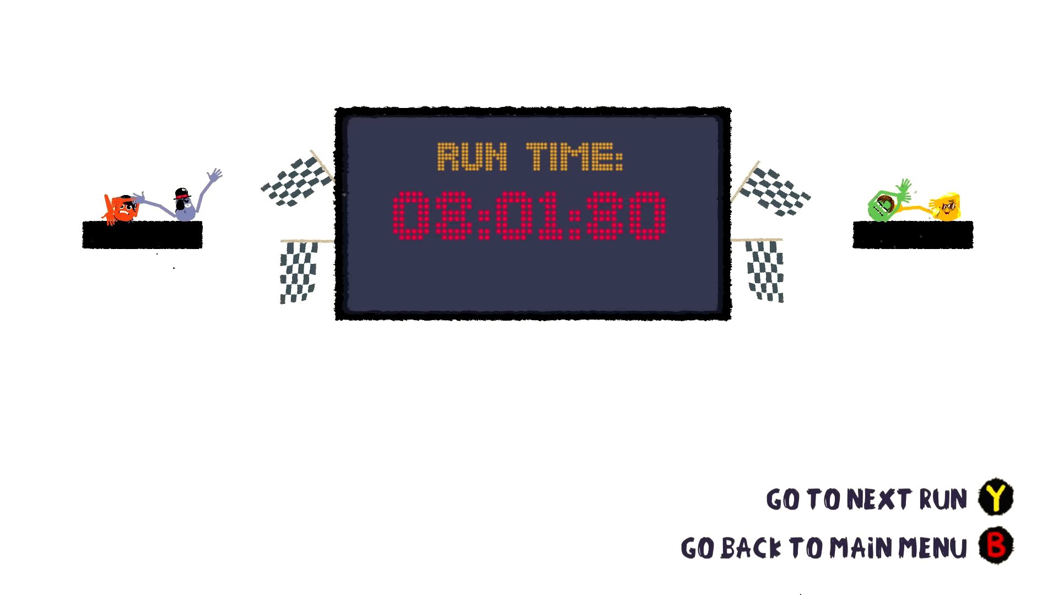
Leave the 08:01:80 Run Time results screen and start the next run
key("Y")
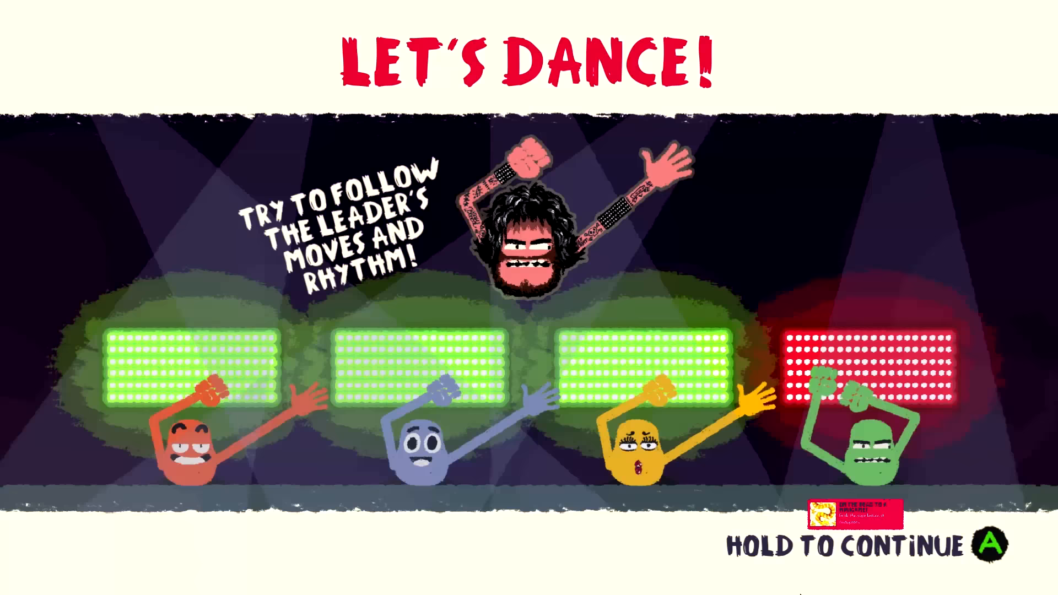
Dismiss the Let's Dance instructions so the two characters start dancing on stage
key("A")
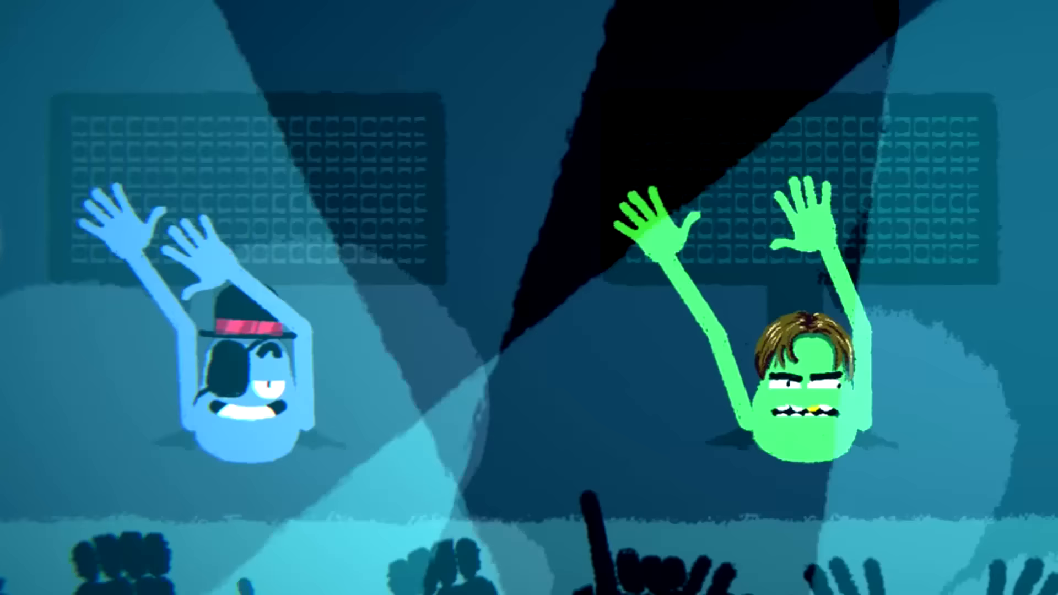